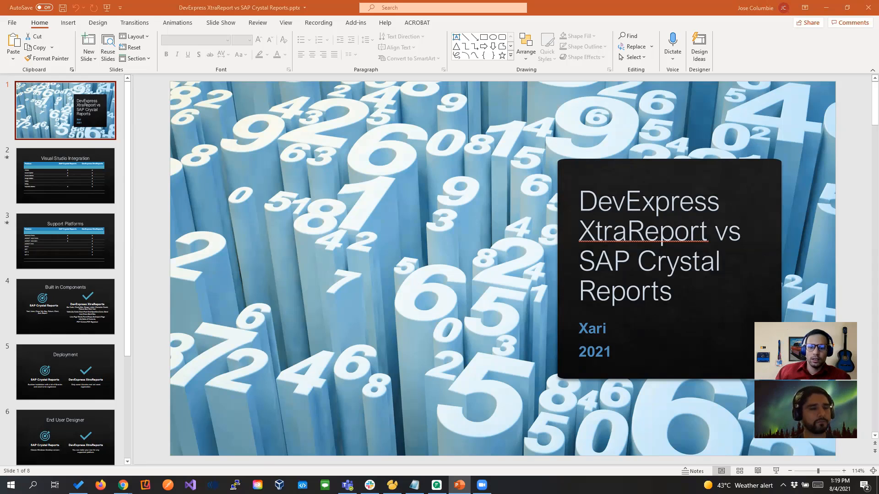
- Select the slide 2 thumbnail to display the Visual Studio Integration slide
click(65, 175)
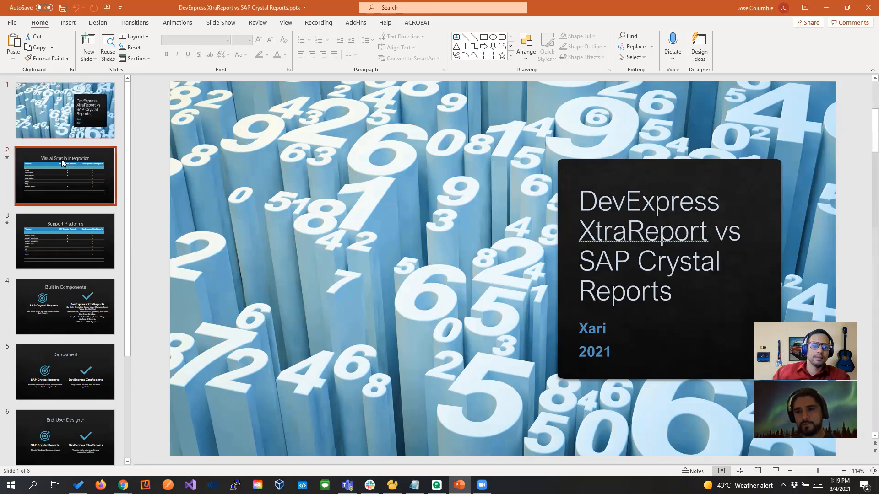
click(65, 175)
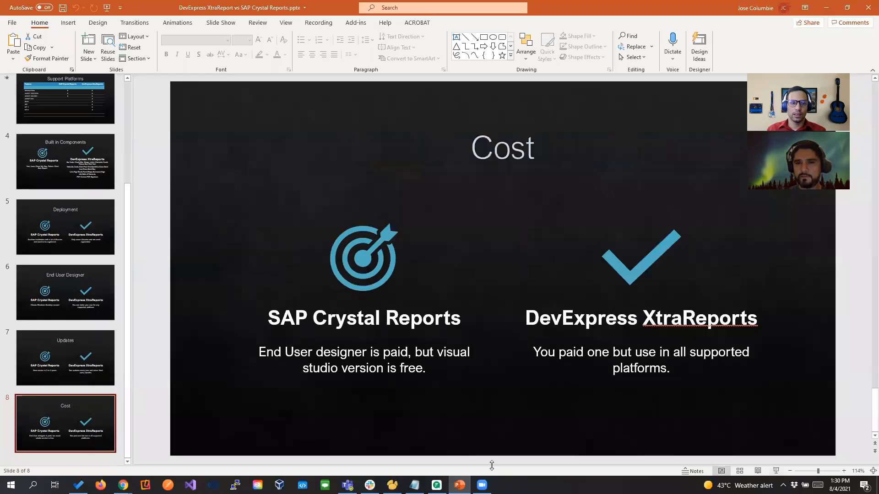
mouse_move(122, 485)
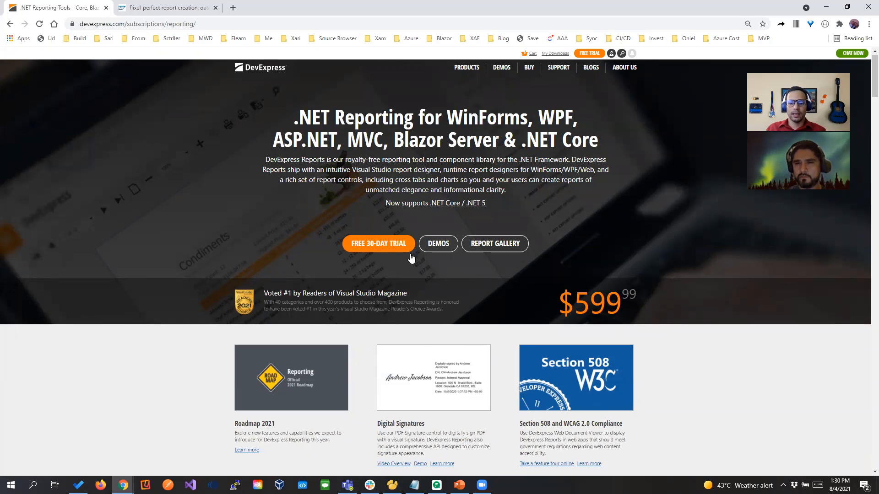
- Scroll the DevExpress Reporting subscription page down to the Royalty-Free Designers section
scroll(down, 3)
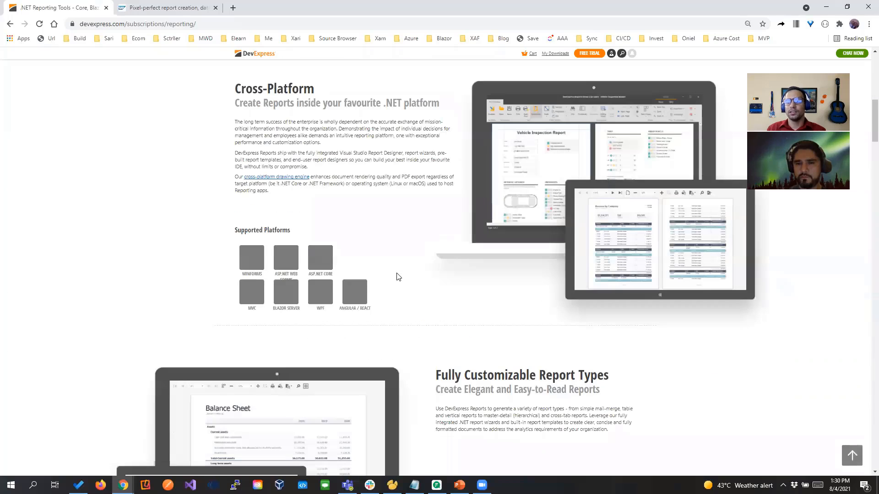
scroll(down, 3)
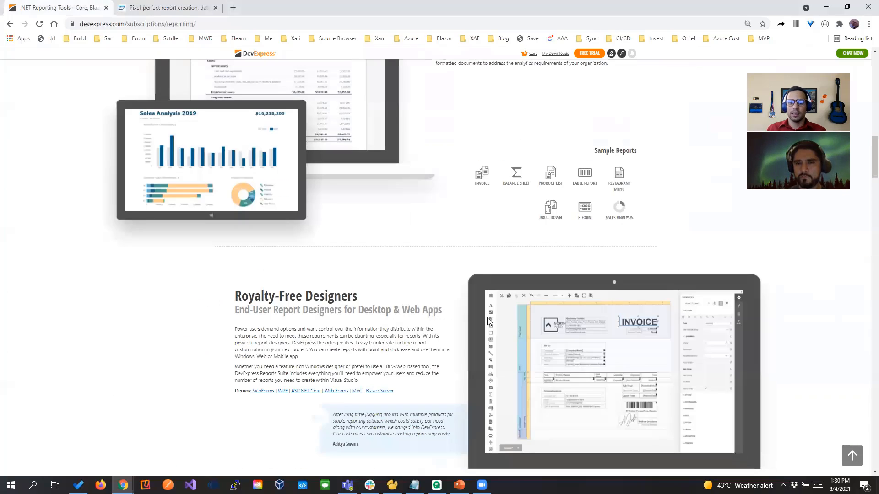
scroll(down, 3)
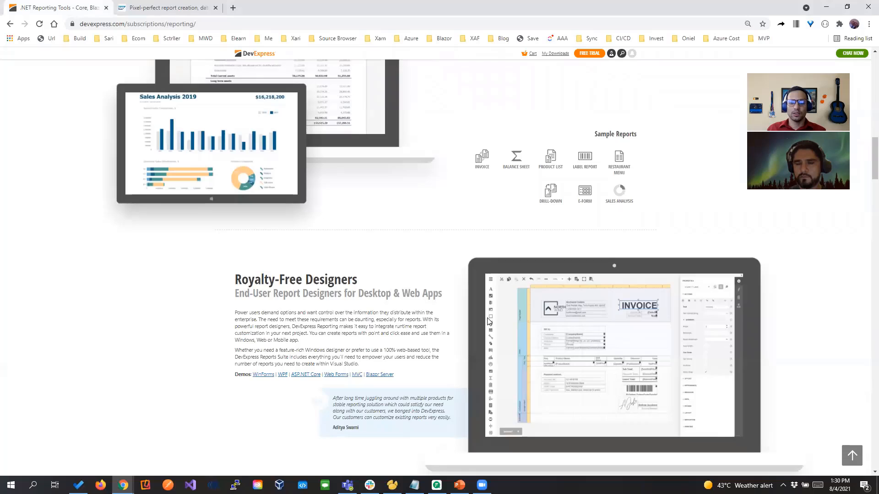
scroll(up, 3)
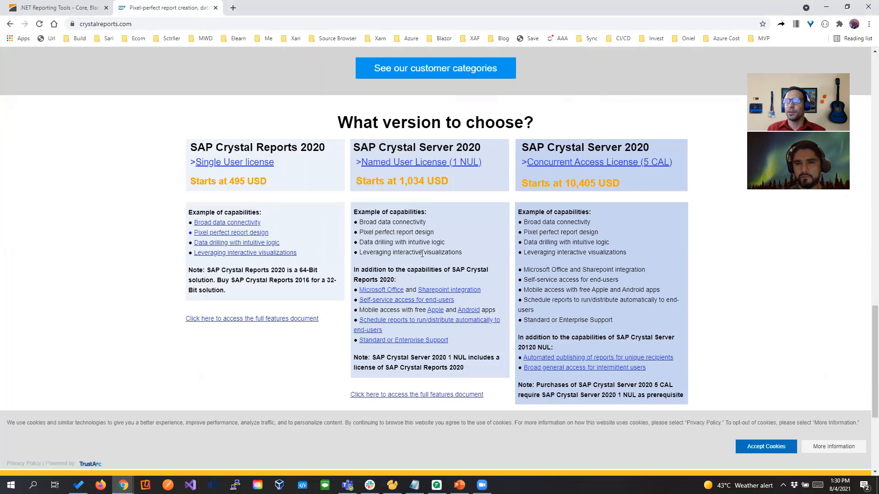
mouse_move(436, 242)
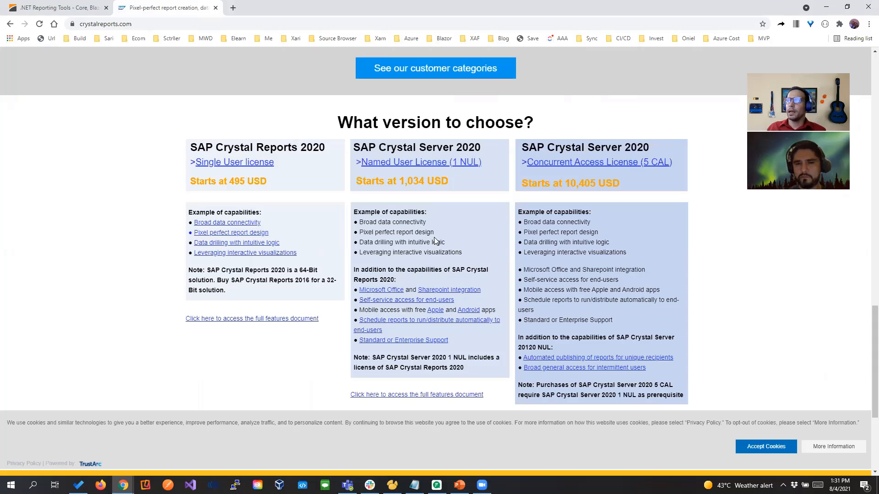